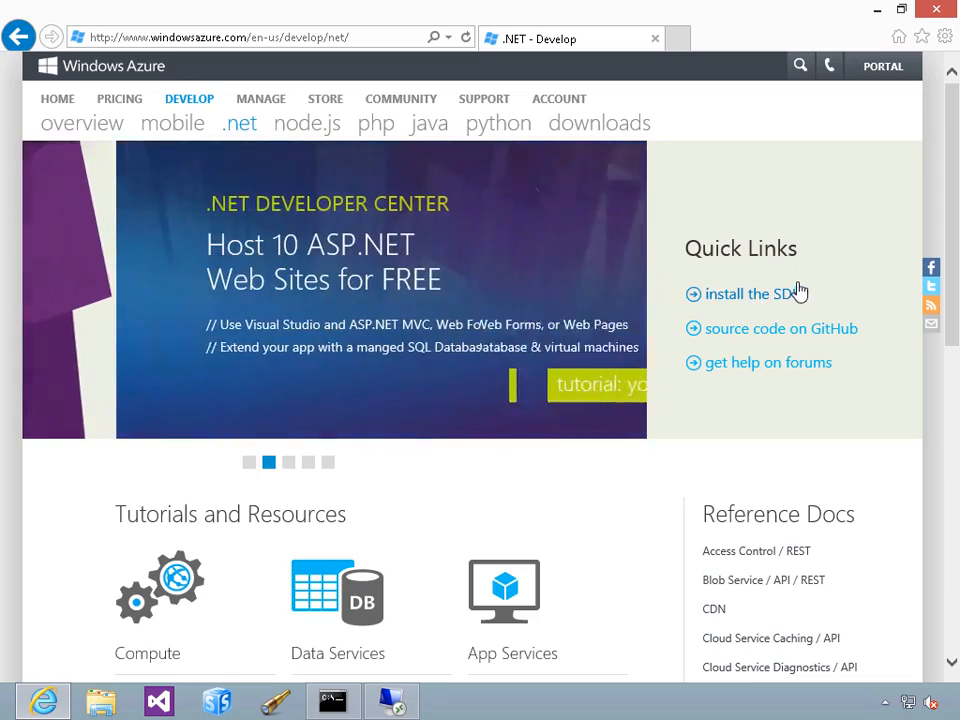
# Review the .NET Developer Center and the Visual Studio project for appdevdemo.
pyautogui.click(158, 700)
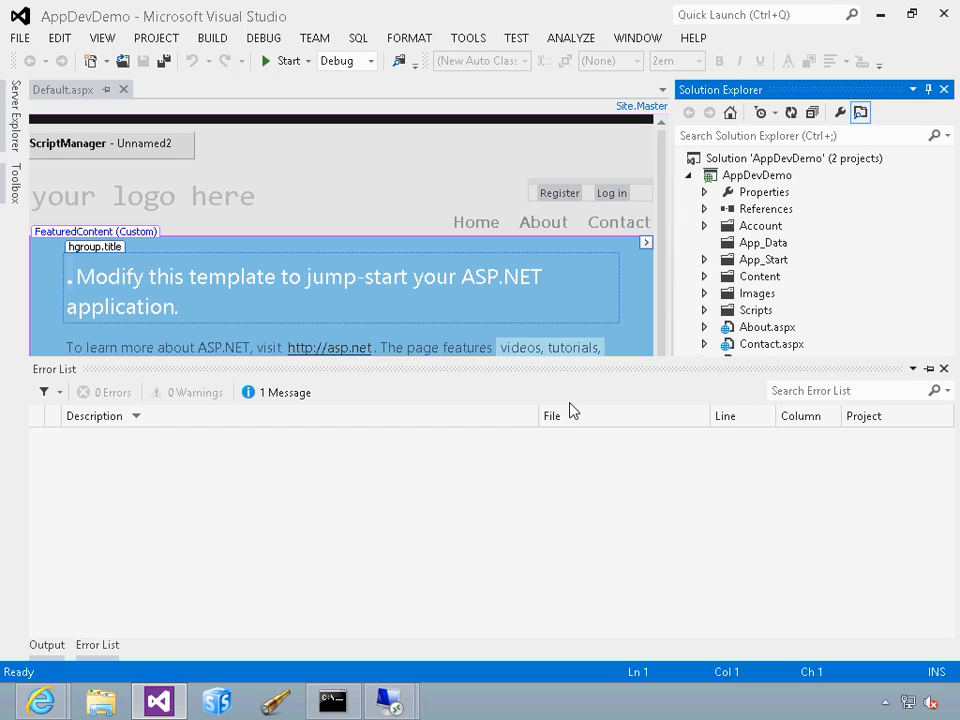
pyautogui.click(756, 292)
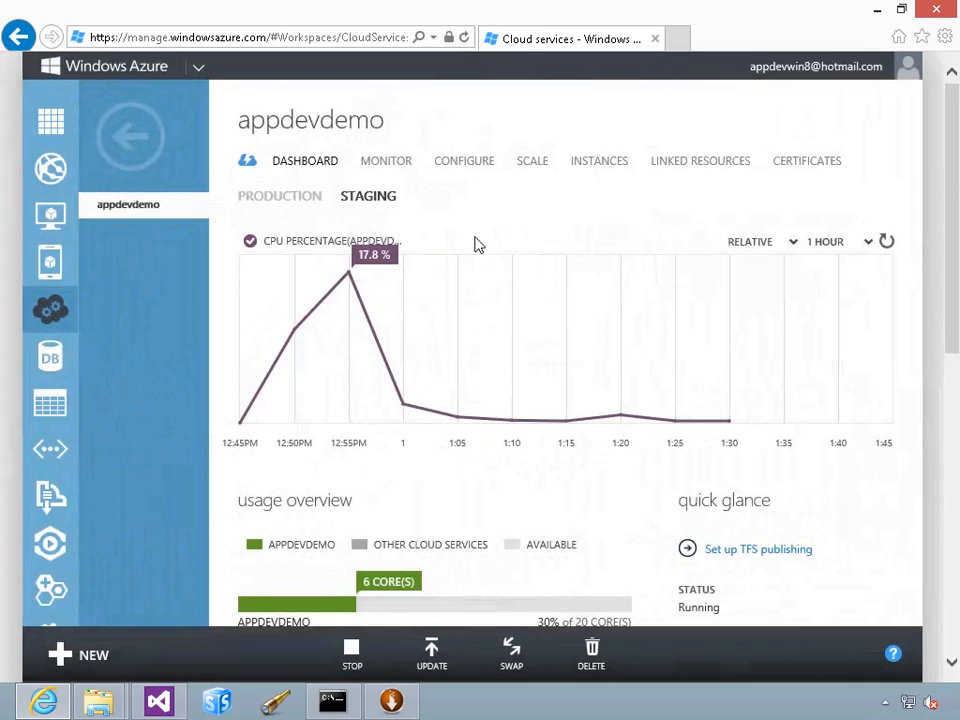
pyautogui.moveTo(464, 164)
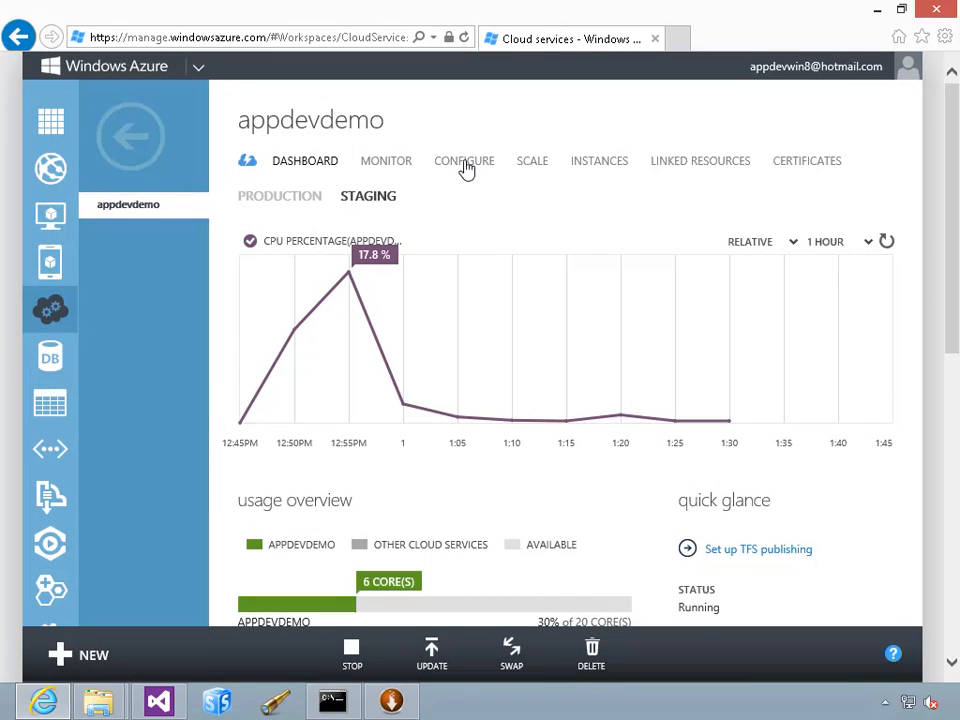
# Check the portal's Configure settings, then load appdevdemo.cloudapp.net live in a new browser tab.
pyautogui.click(464, 160)
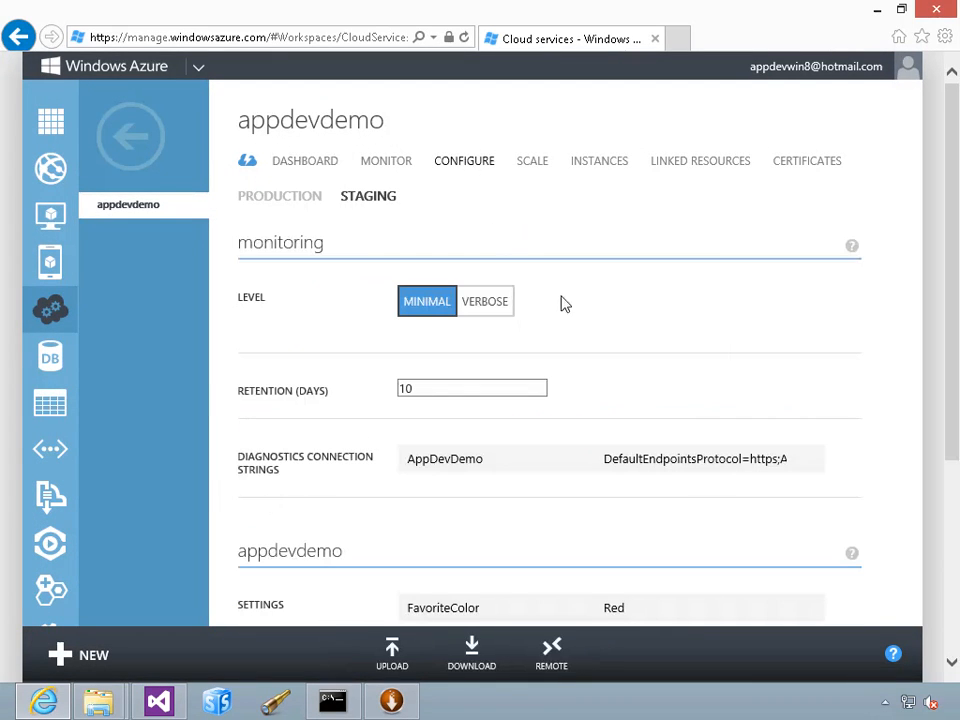
pyautogui.click(760, 38)
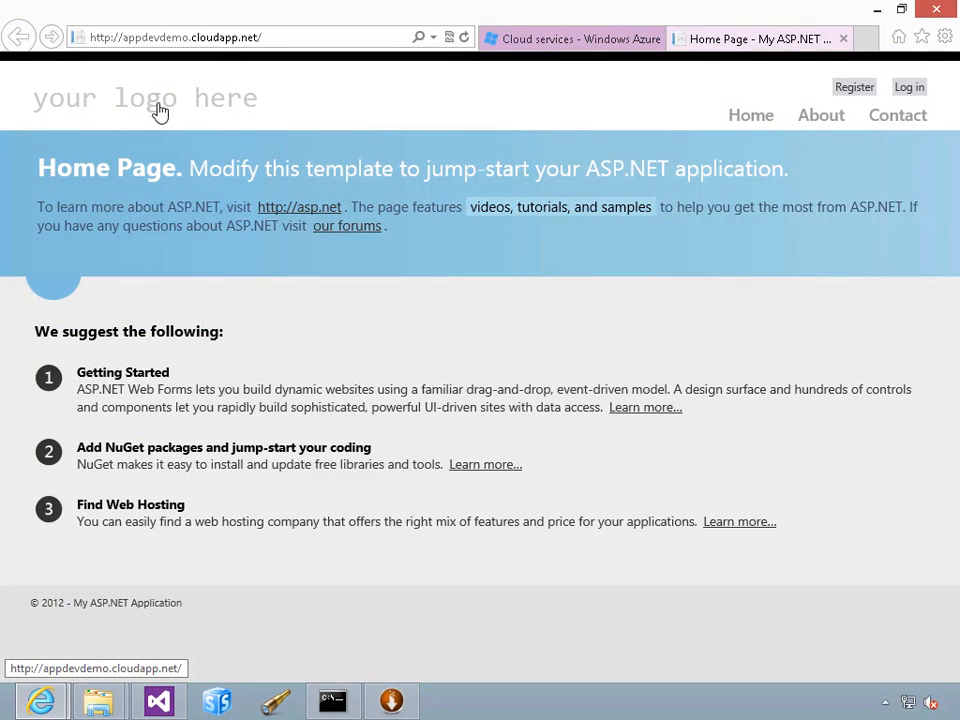
pyautogui.moveTo(140, 408)
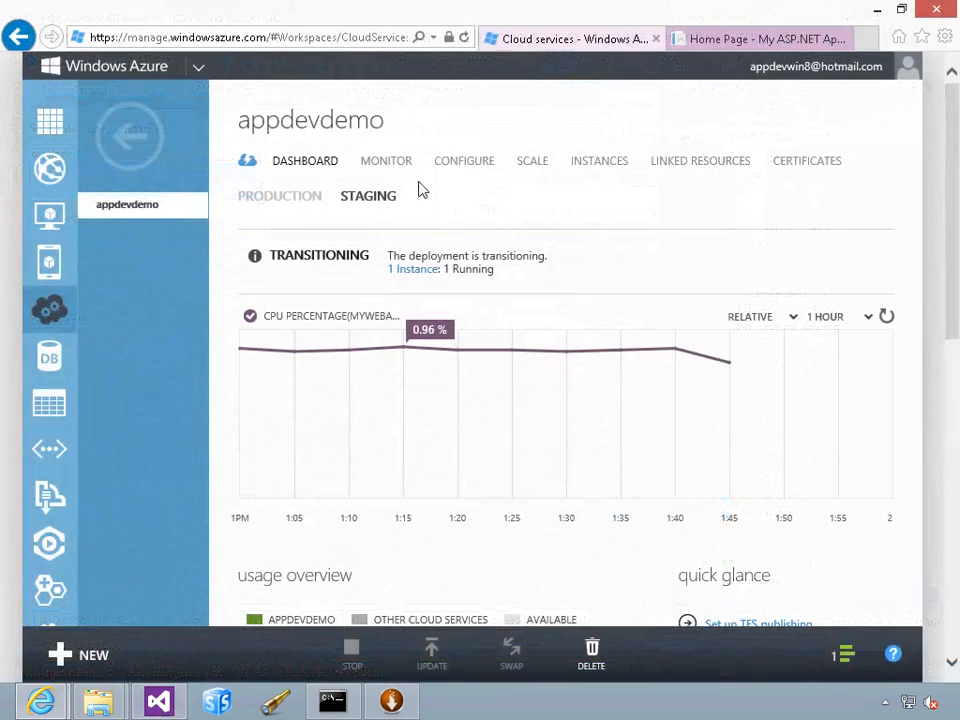
# View Configure's in-progress notice, then return to the Dashboard showing the transitioning staging deployment.
pyautogui.click(464, 160)
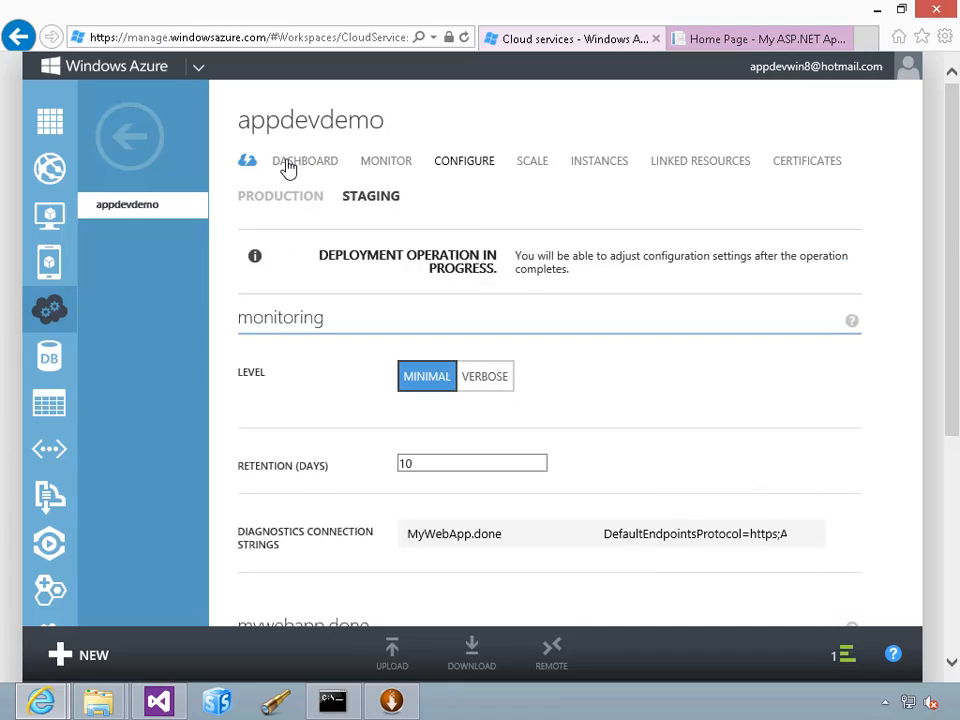
pyautogui.click(304, 160)
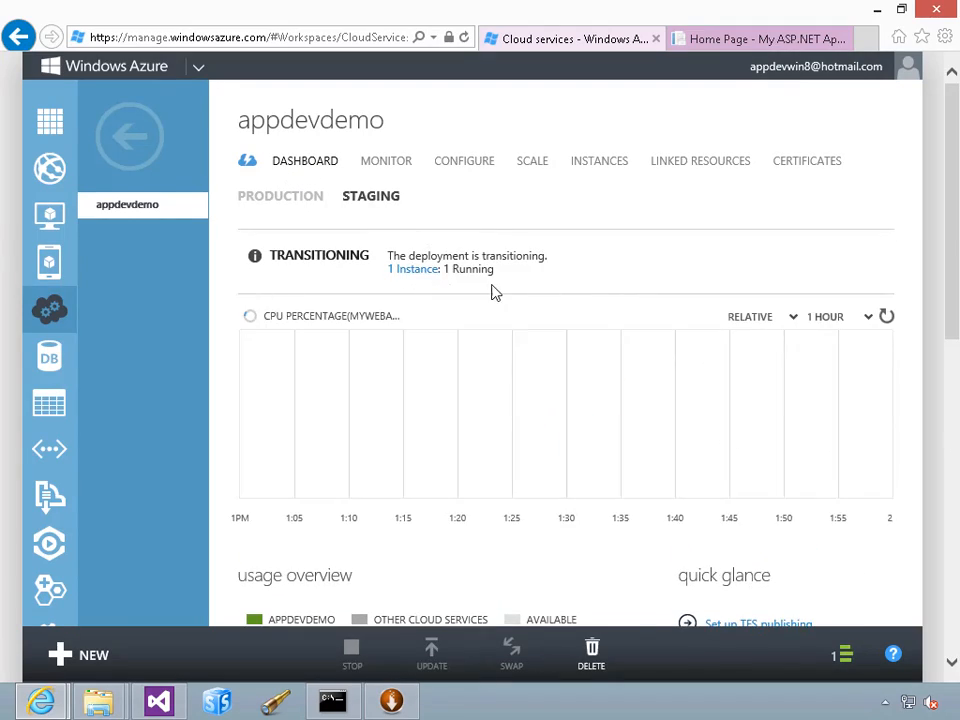